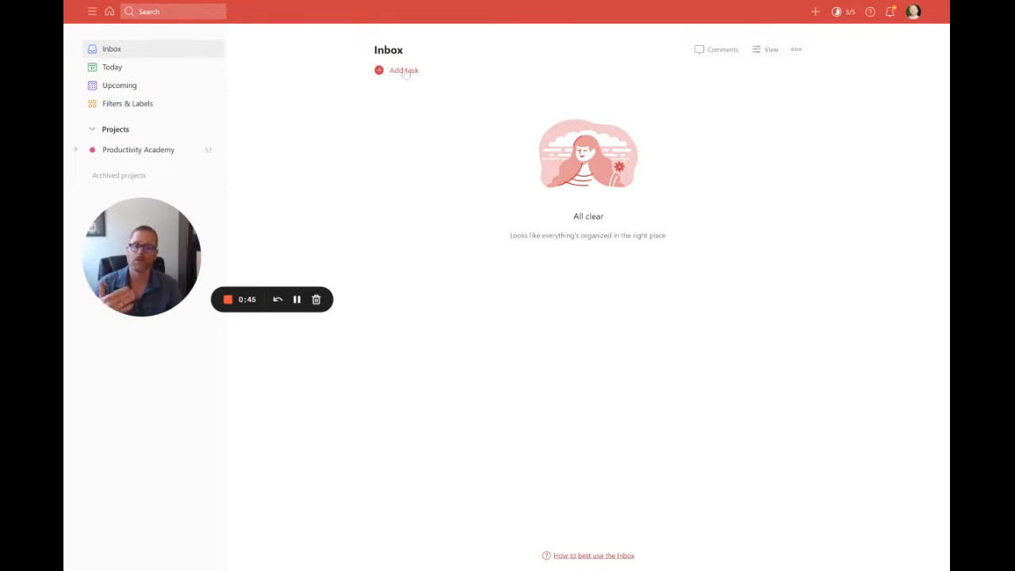
Start a new Inbox task named 'Test Task due every weekday'
{"action": "left_click", "coordinate": [404, 70]}
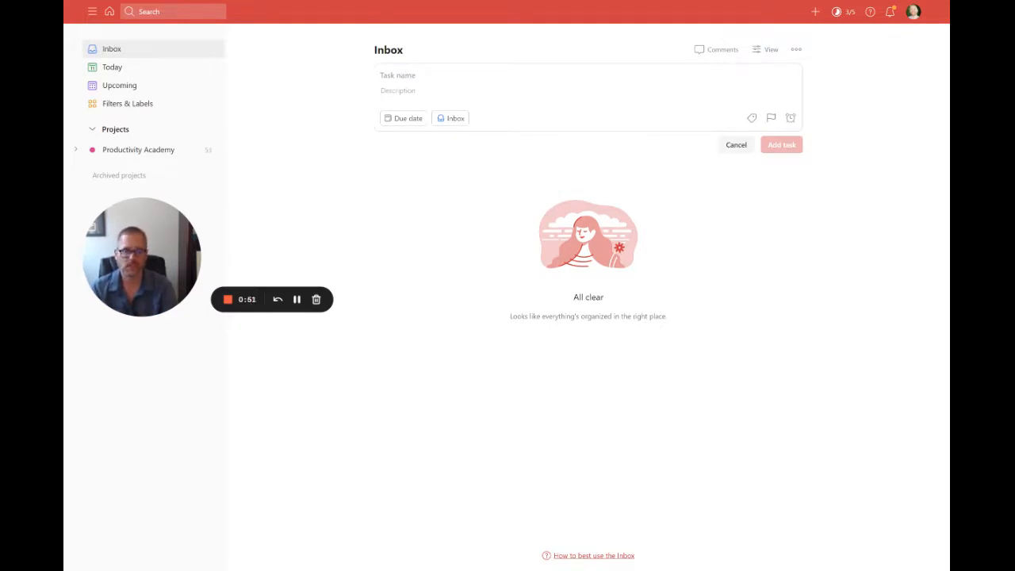
{"action": "type", "text": "Test Task due every weekday"}
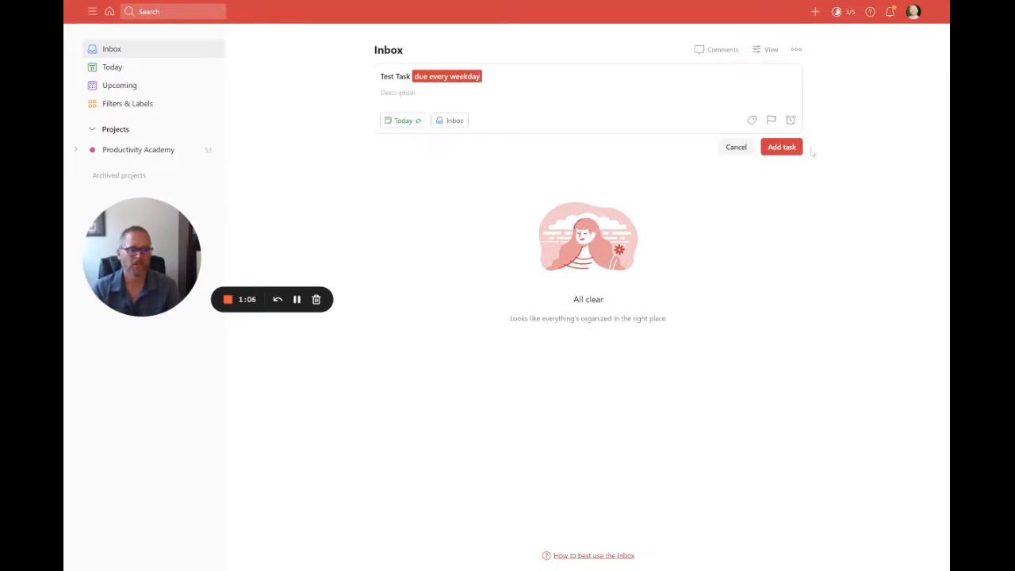
Save the recurring 'Test Task', then draft 'Test Sub-task due every weekday'
{"action": "left_click", "coordinate": [780, 147]}
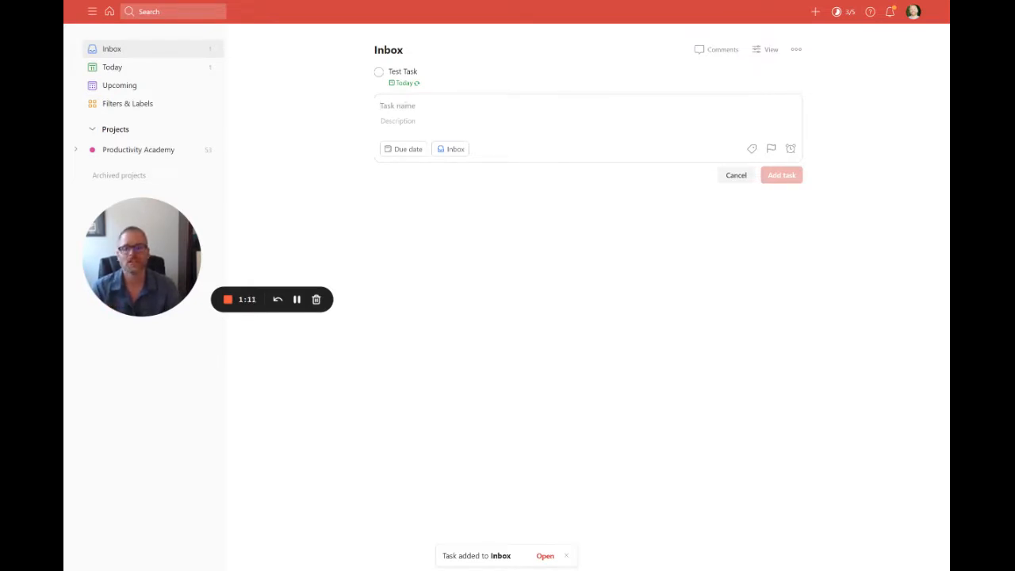
{"action": "type", "text": "Test Sub-task"}
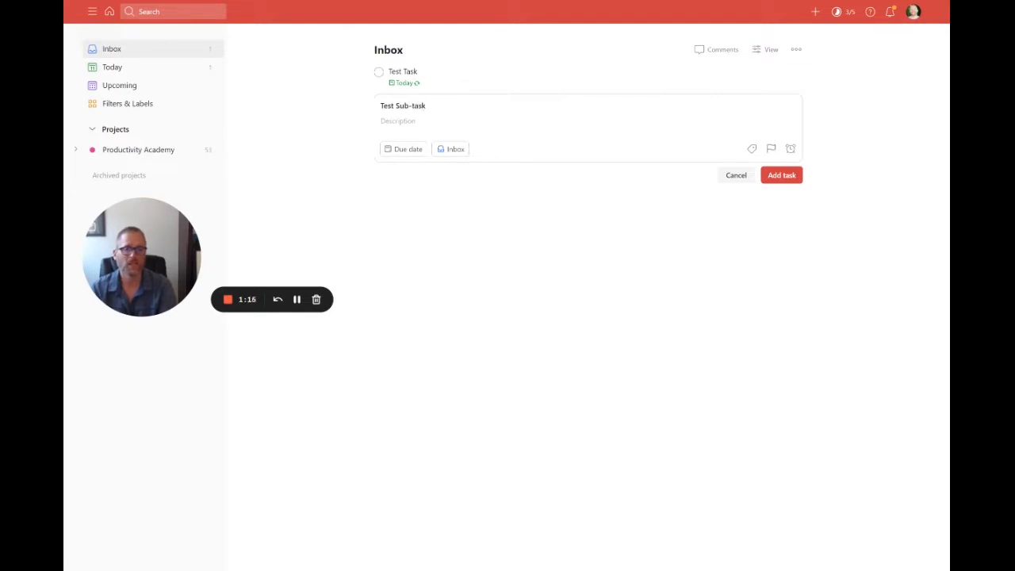
{"action": "type", "text": "due every weekday"}
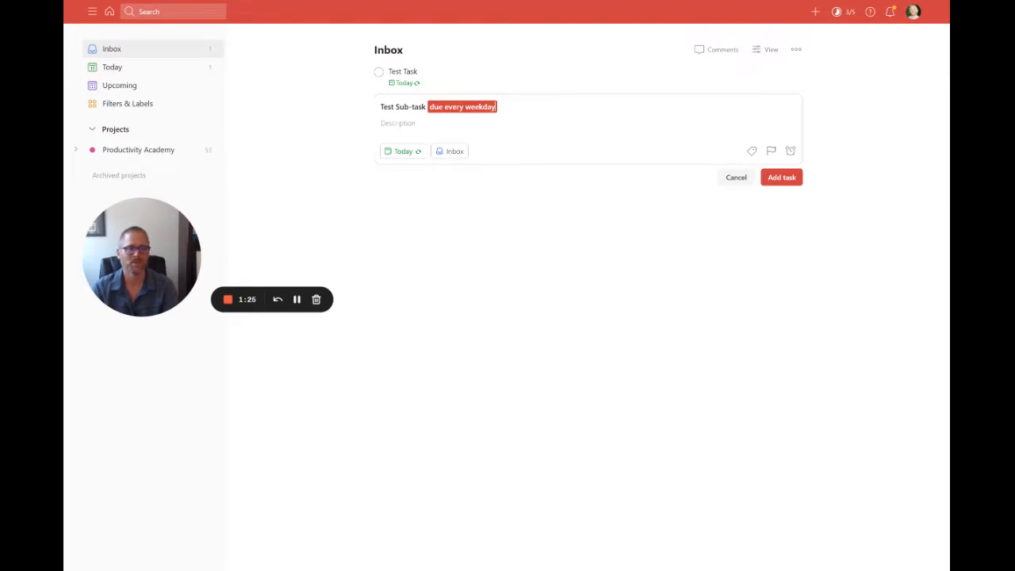
Add 'Test Sub-task' to the Inbox, nested under 'Test Task'
{"action": "left_click", "coordinate": [780, 177]}
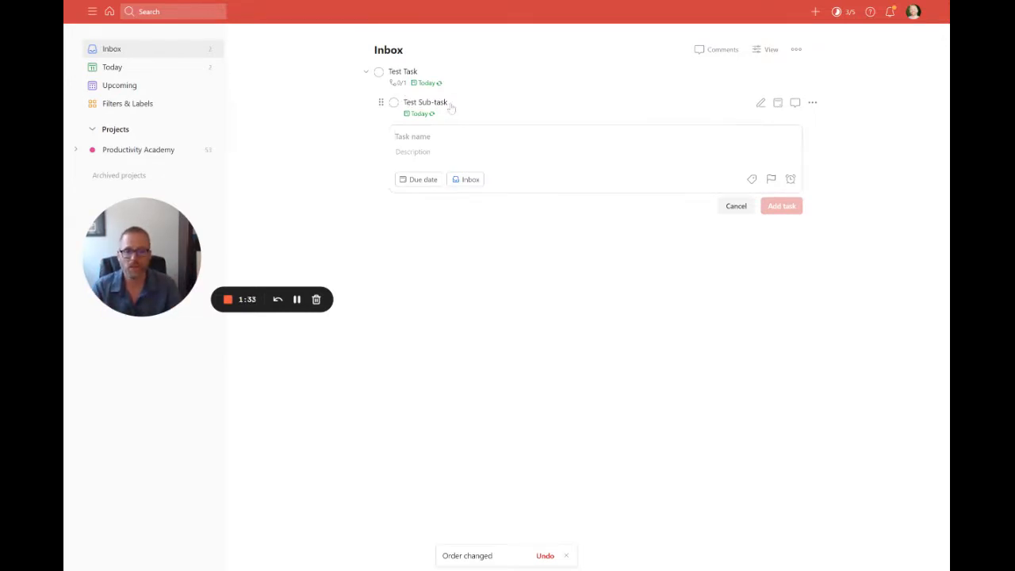
{"action": "left_click", "coordinate": [425, 101]}
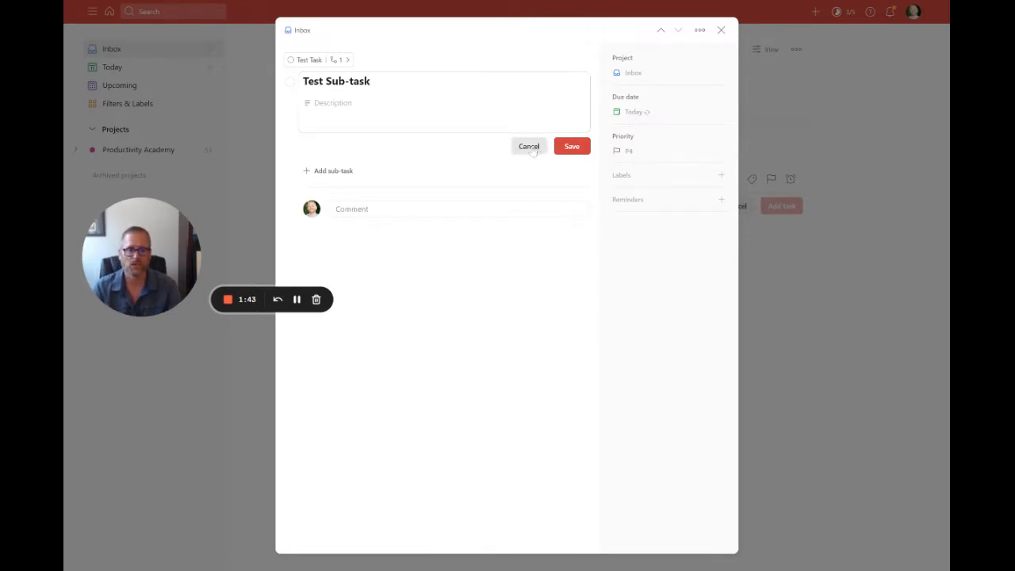
{"action": "left_click", "coordinate": [571, 146]}
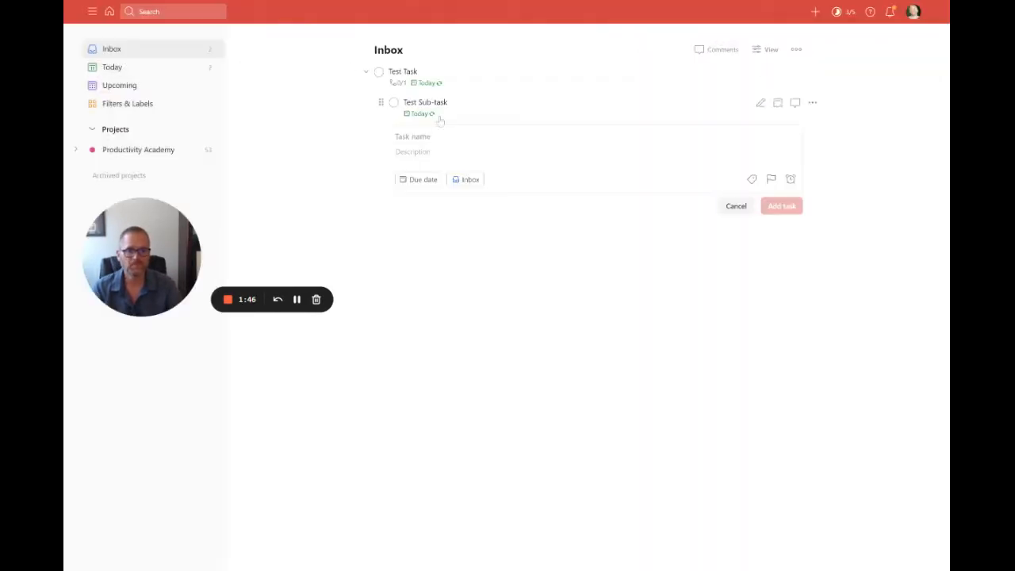